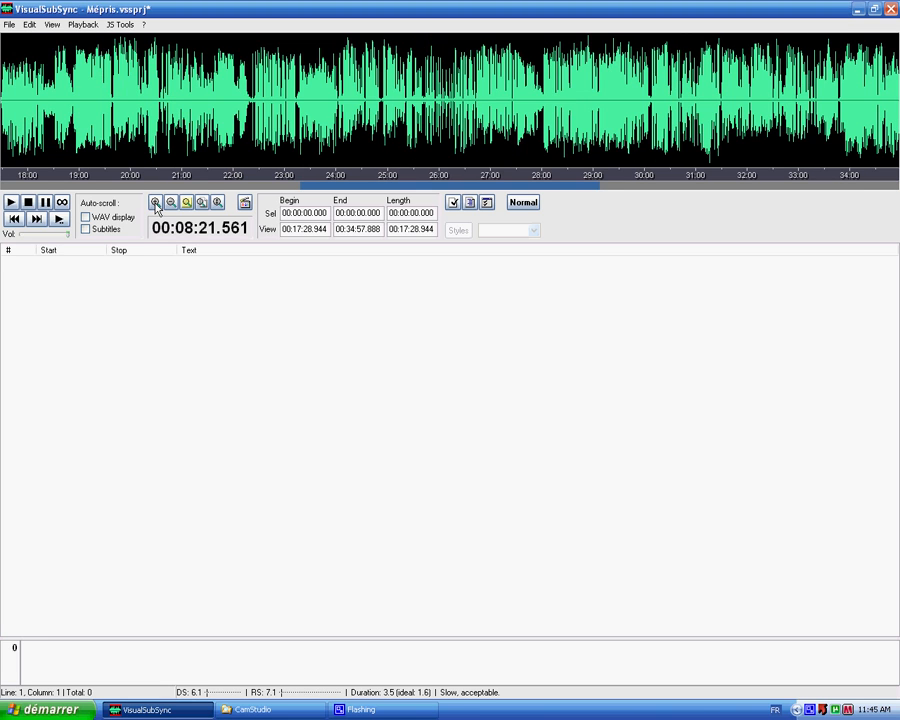
- Zoom the waveform in twice to a close view of the passage near 8:20
left_click(156, 202)
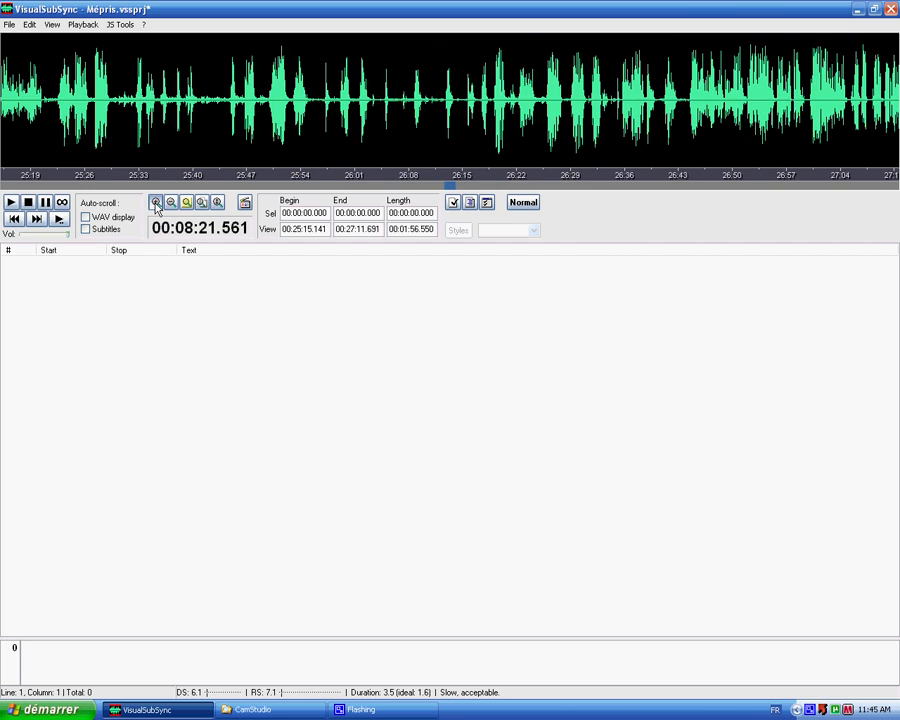
left_click(156, 202)
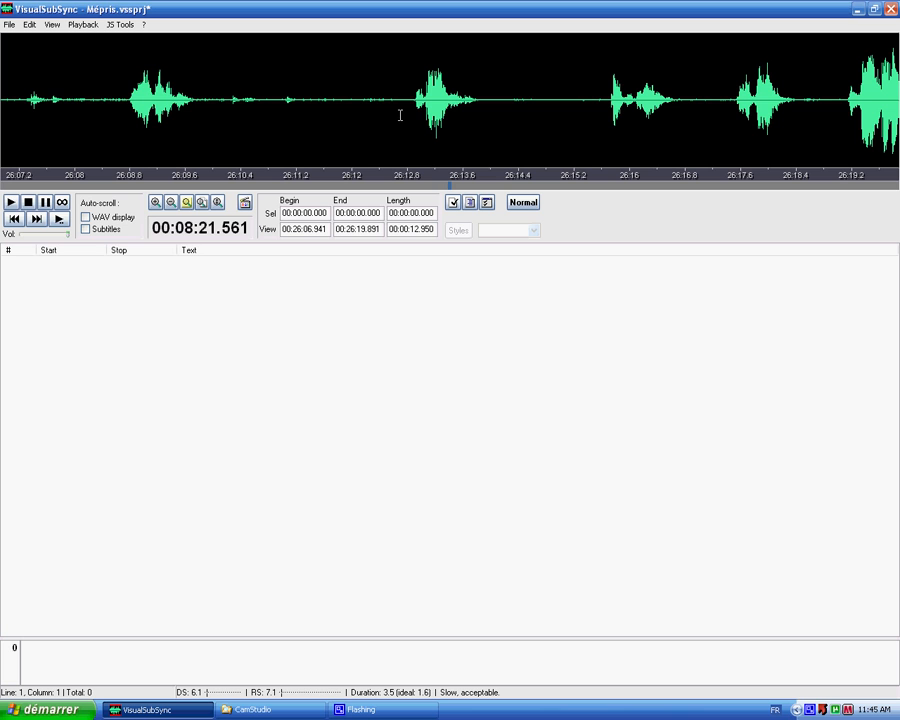
mouse_move(304, 150)
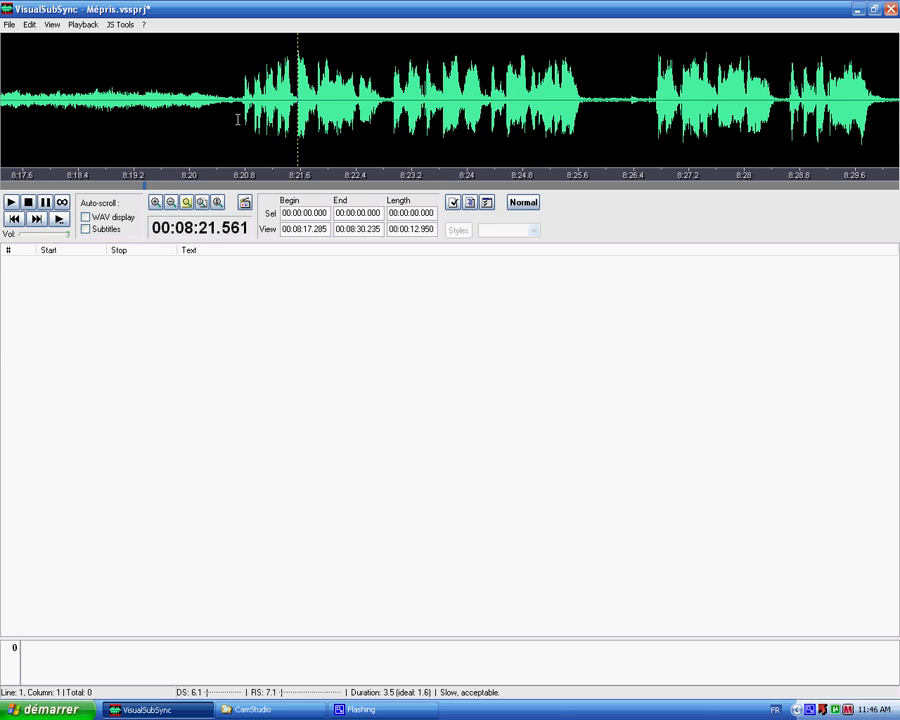
- Select the speech from 8:20.771 to 8:25.614 and add it as a subtitle
left_click(11, 202)
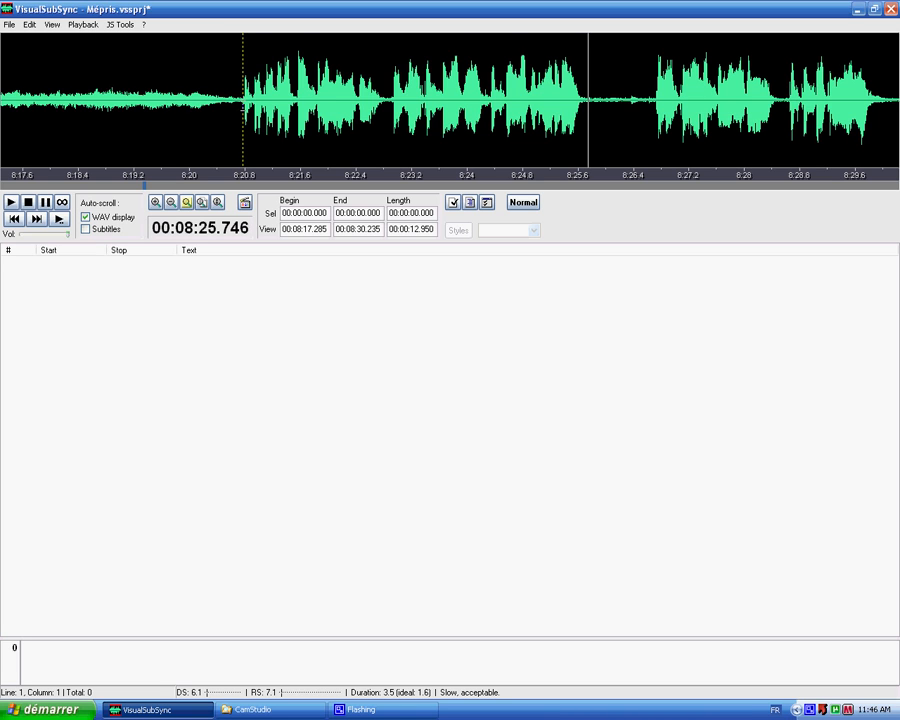
left_click_drag(242, 100, 580, 100)
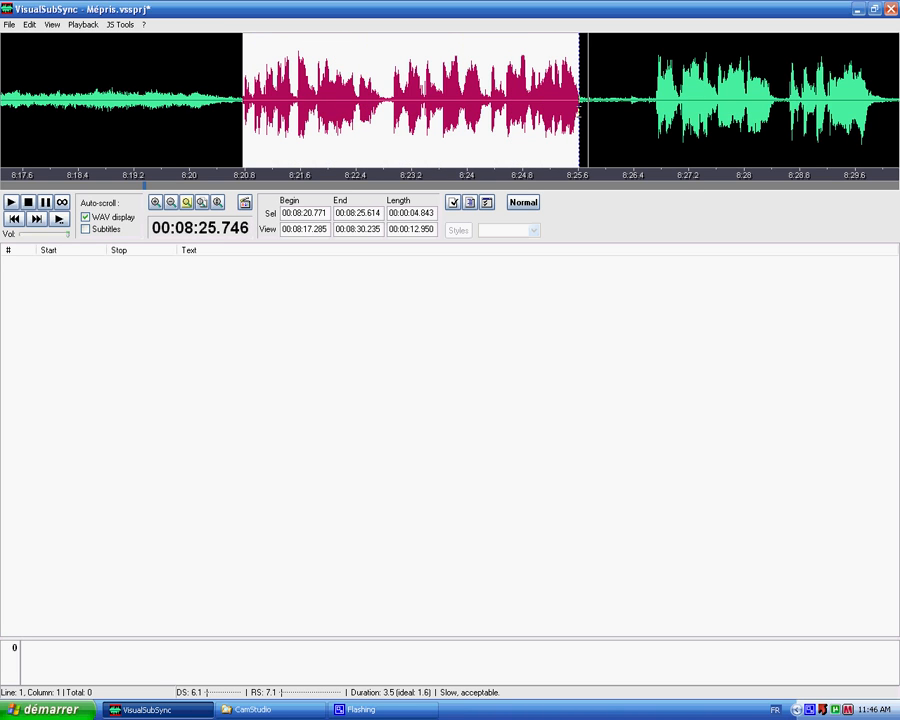
right_click(385, 140)
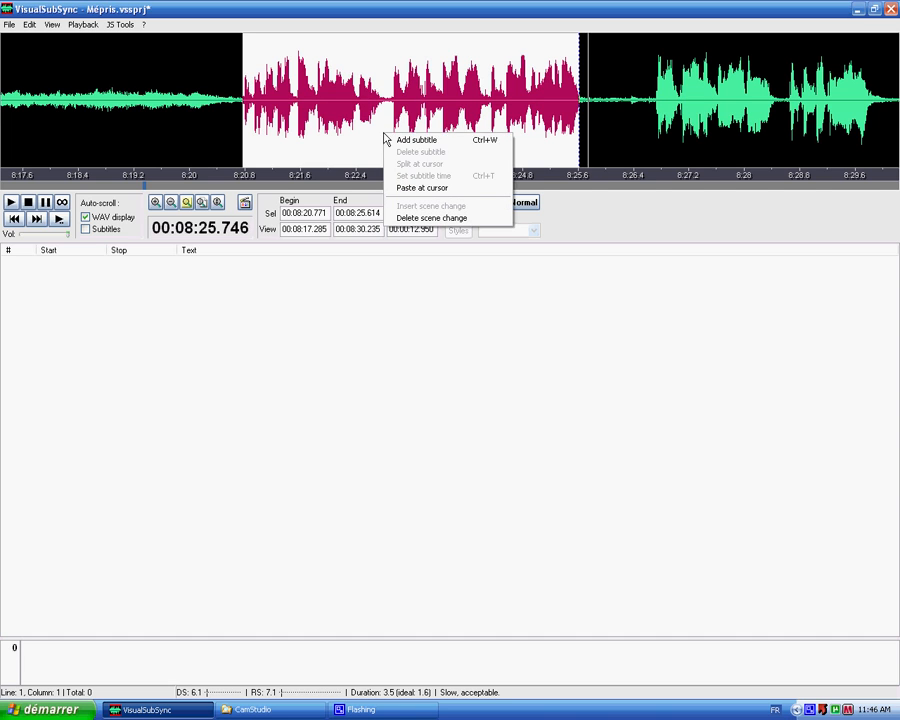
mouse_move(415, 140)
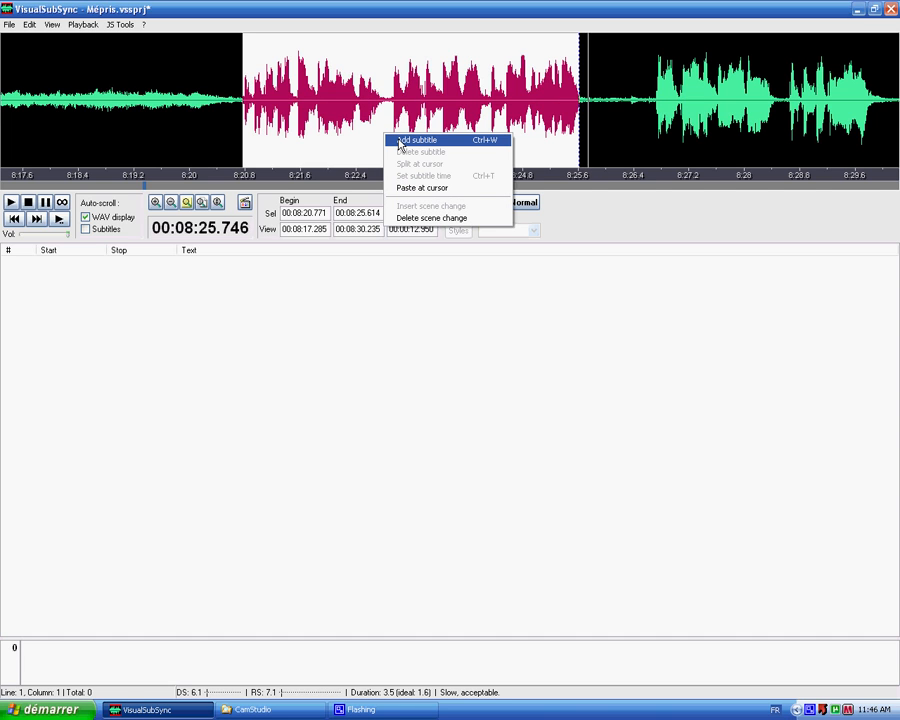
left_click(416, 139)
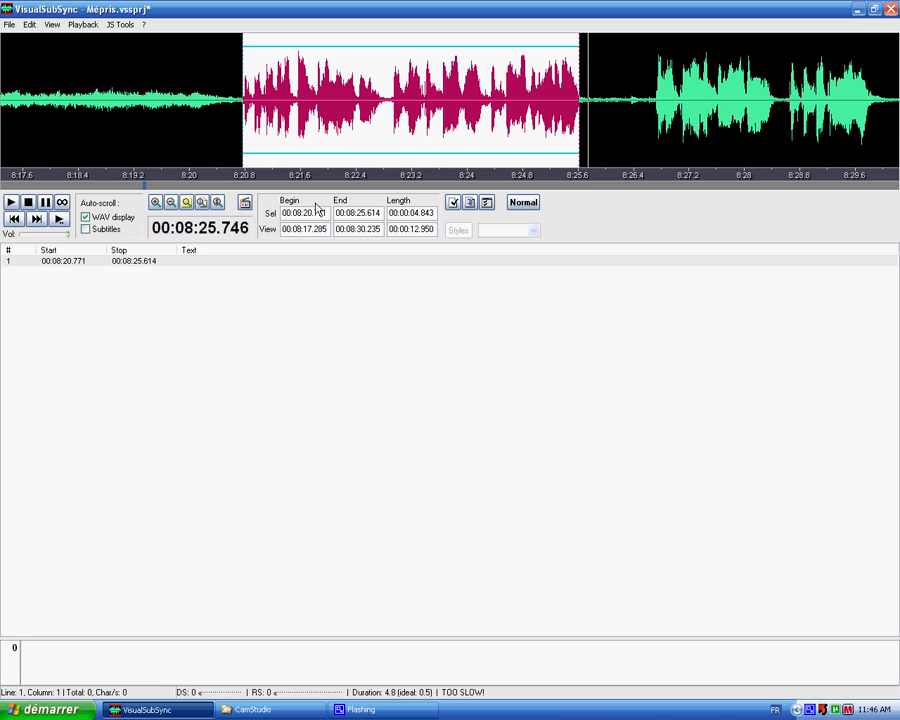
- Type "Someone who doesn't know films / would ask you, Fritz Lang" into subtitle 1
type("Someone who doesn't know films")
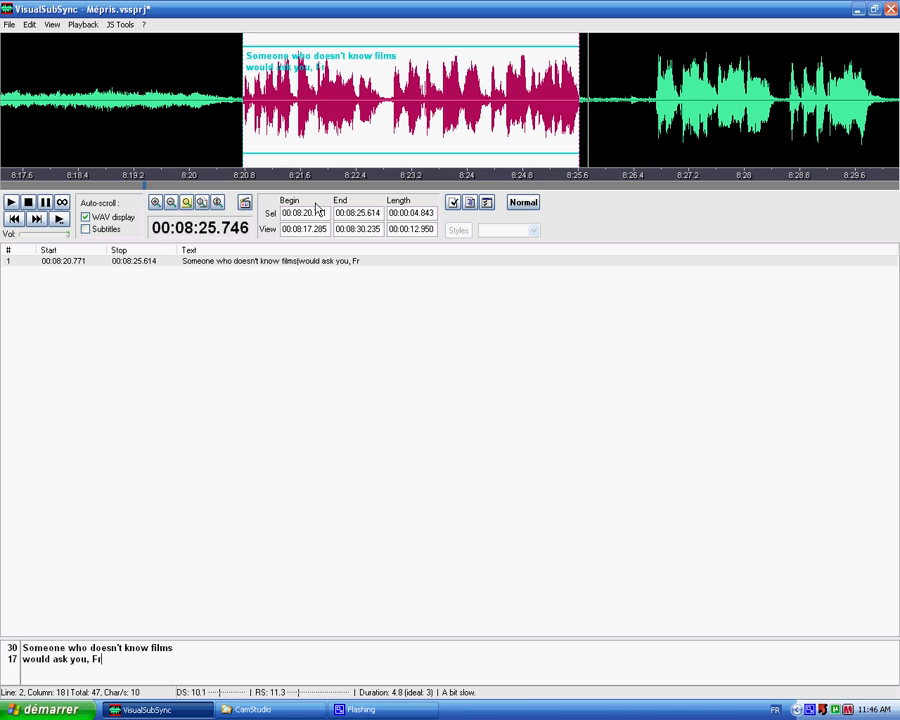
type("itz Lang")
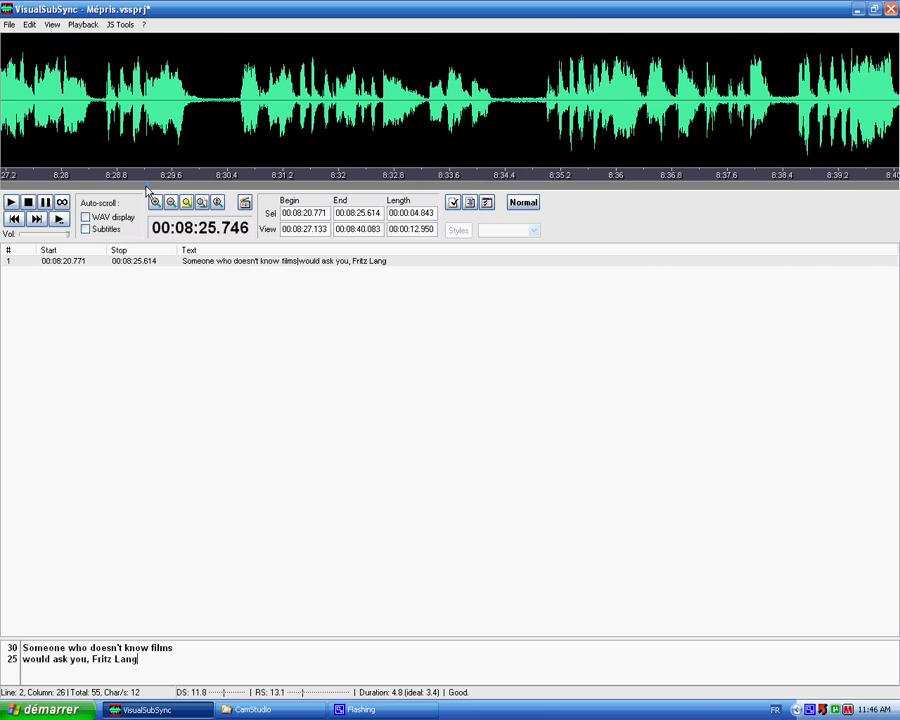
left_click(156, 202)
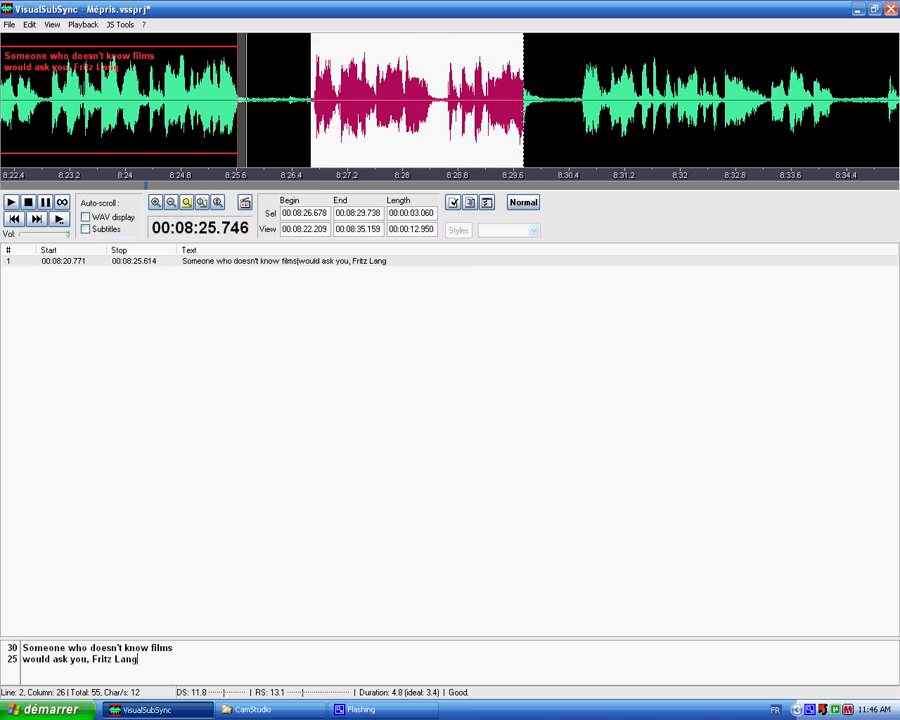
left_click(10, 217)
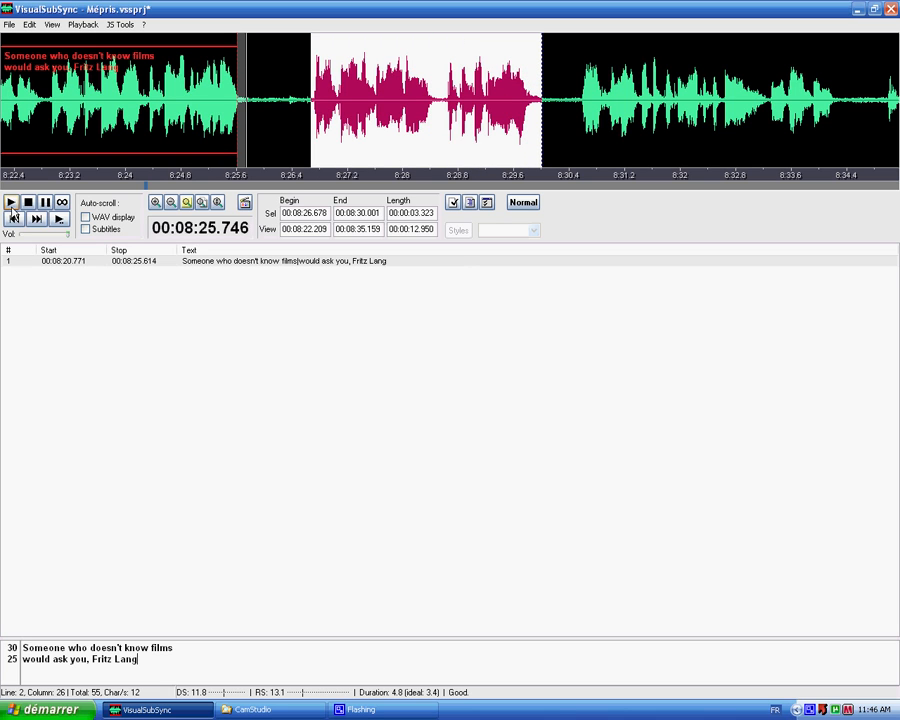
left_click(10, 202)
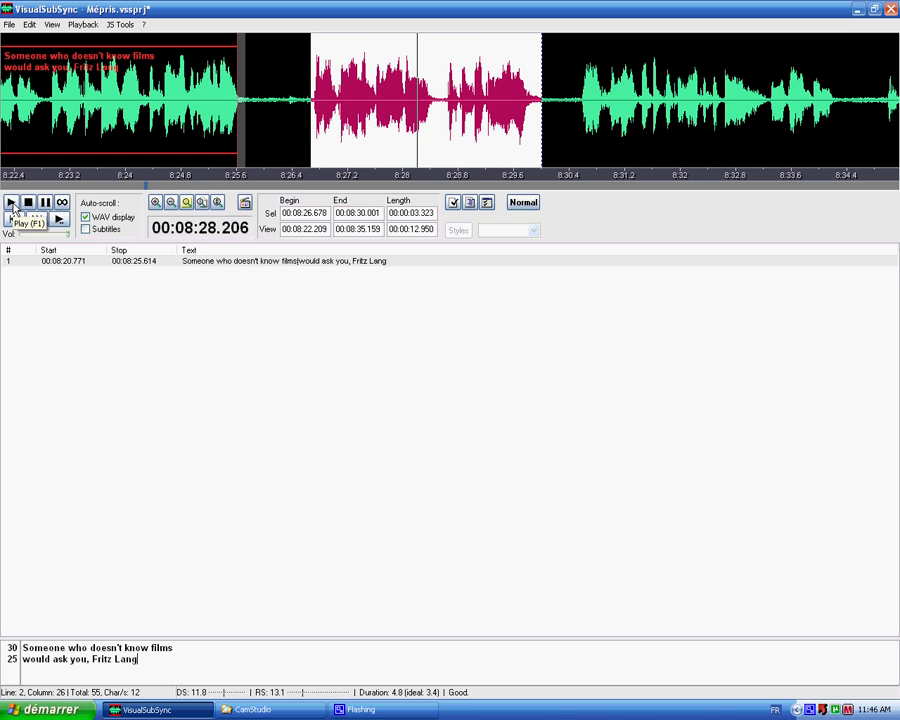
left_click(11, 201)
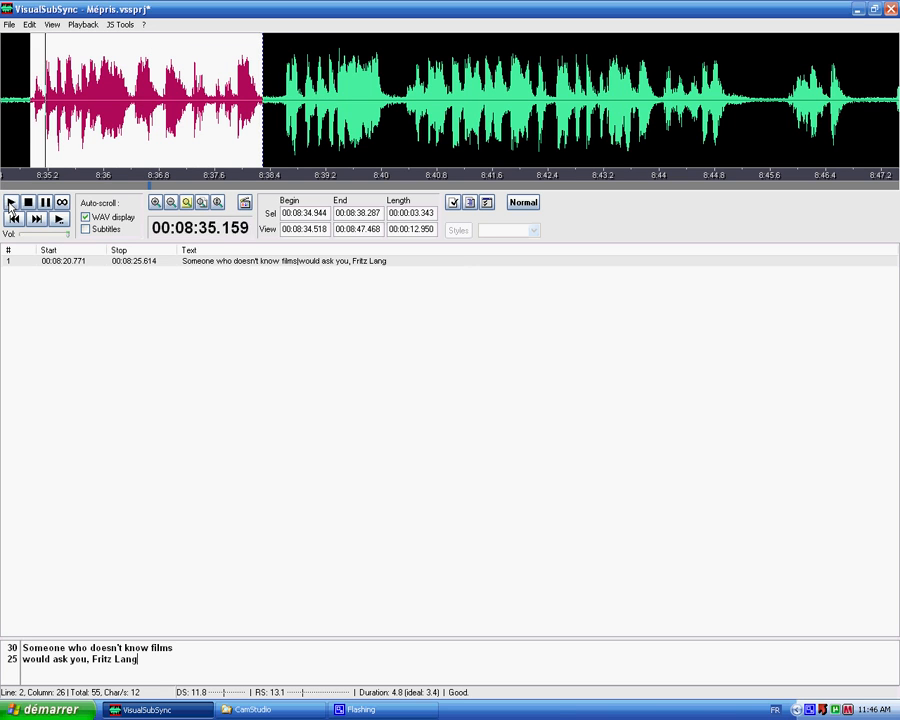
left_click(11, 203)
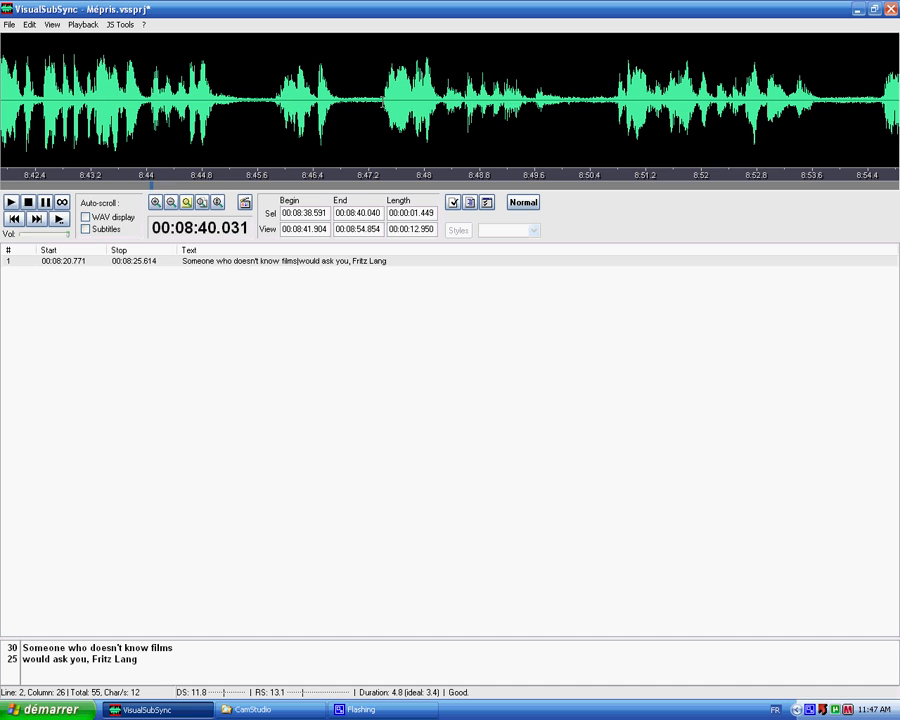
- Select and play 8:47.437–8:49.879, add a subtitle and type "What is an artist?"
left_click_drag(382, 100, 550, 100)
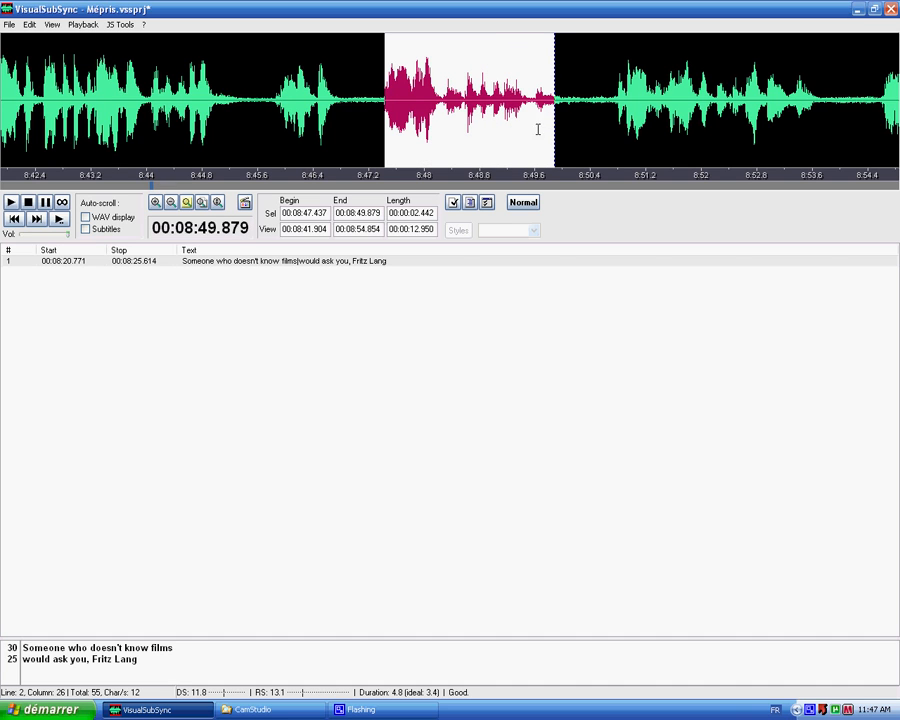
left_click(10, 202)
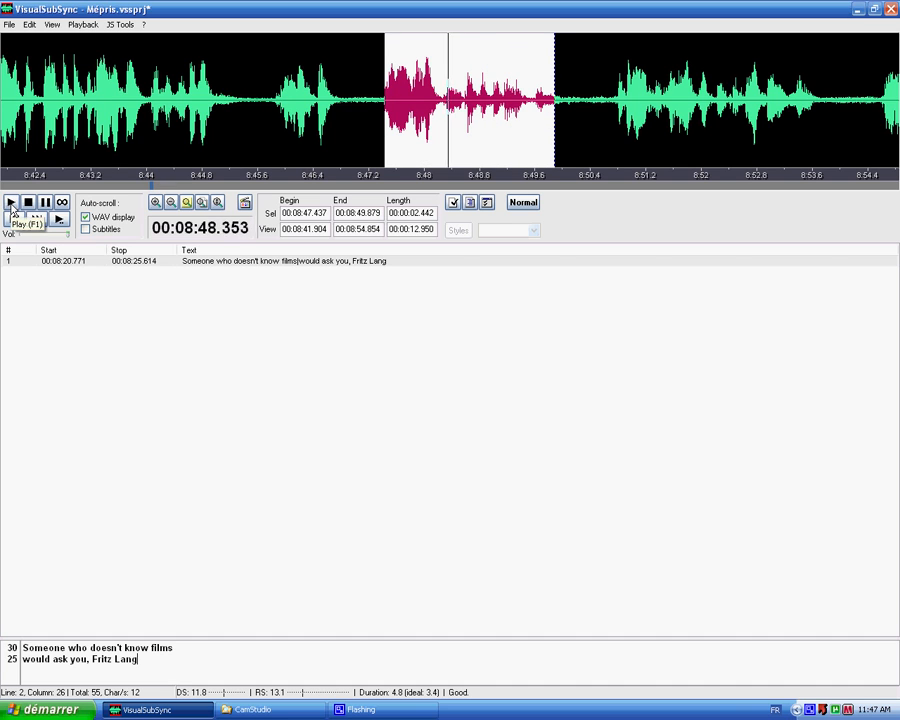
left_click(10, 201)
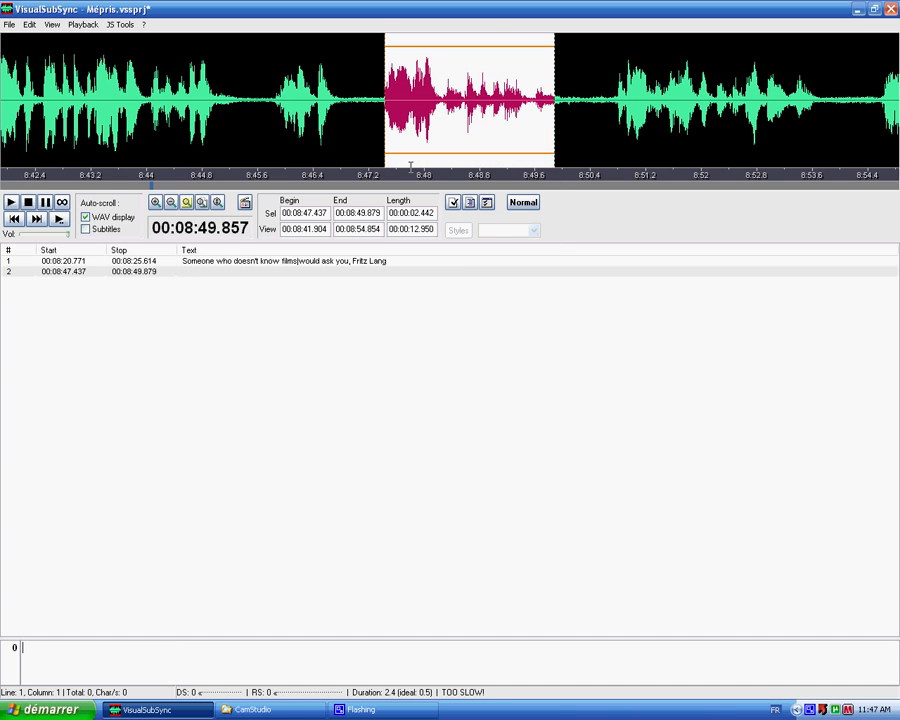
type("What is an a")
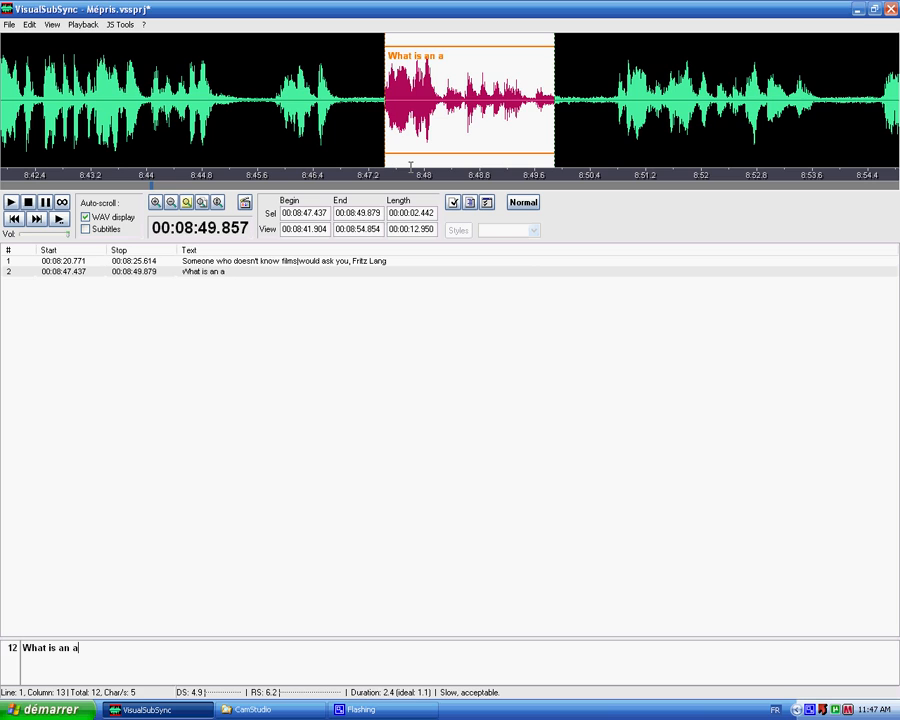
type("rtist?")
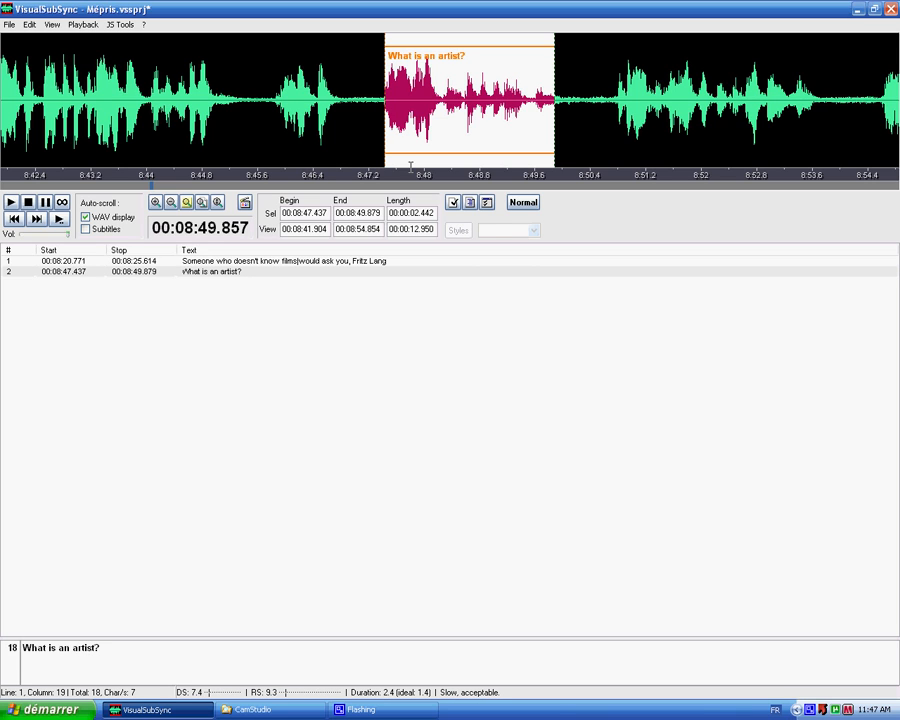
mouse_move(445, 146)
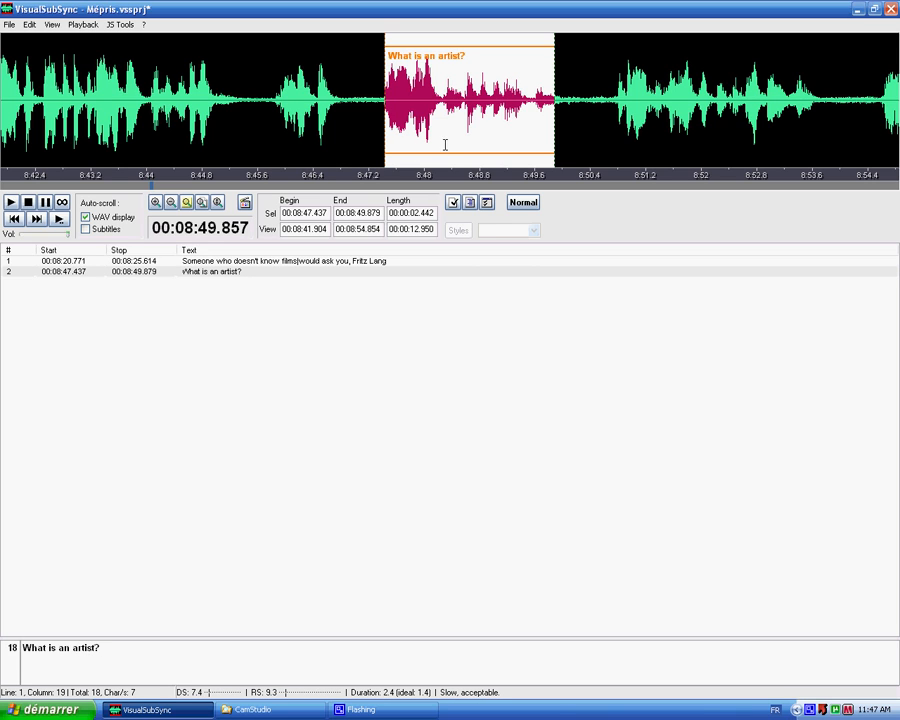